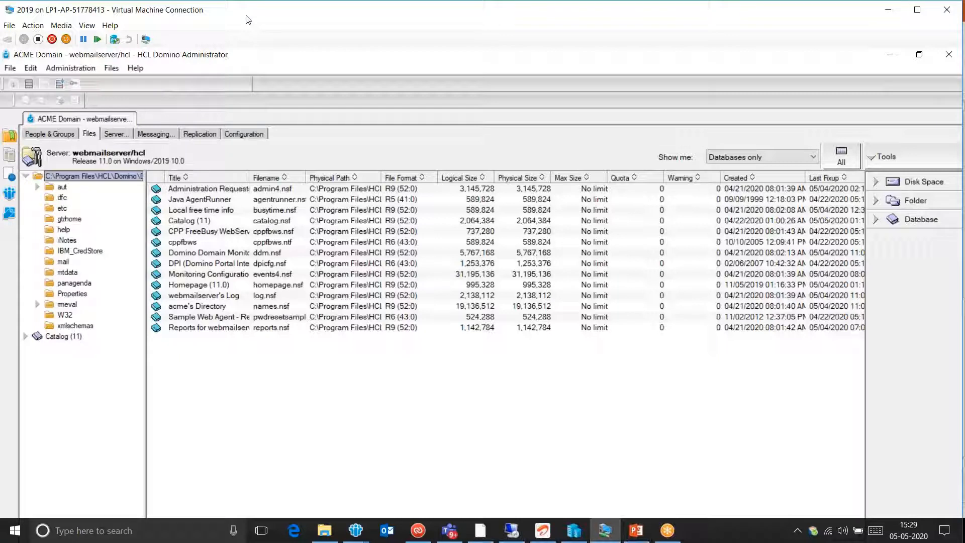
- Maximize the VM session and start a new application via File > Application > New
{"action": "left_click", "coordinate": [87, 25]}
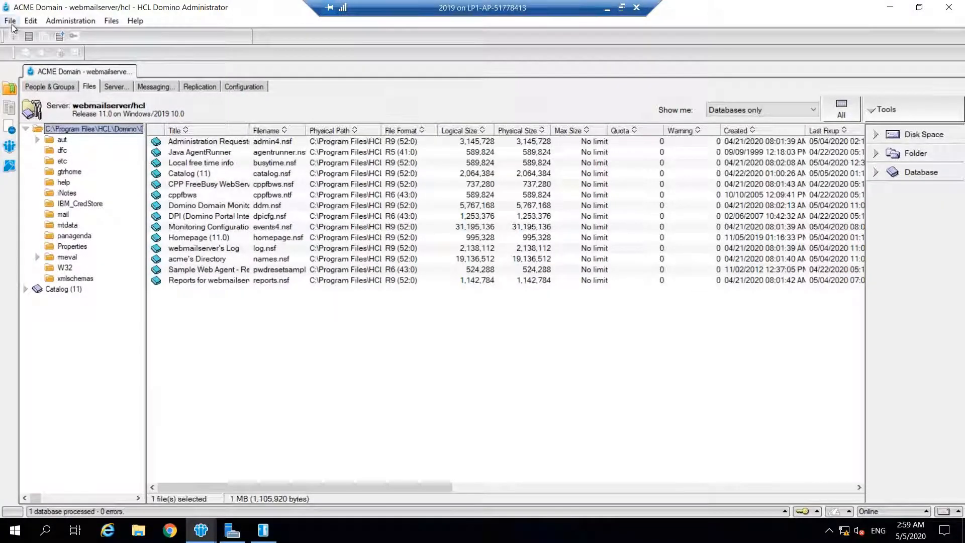
{"action": "left_click", "coordinate": [10, 20]}
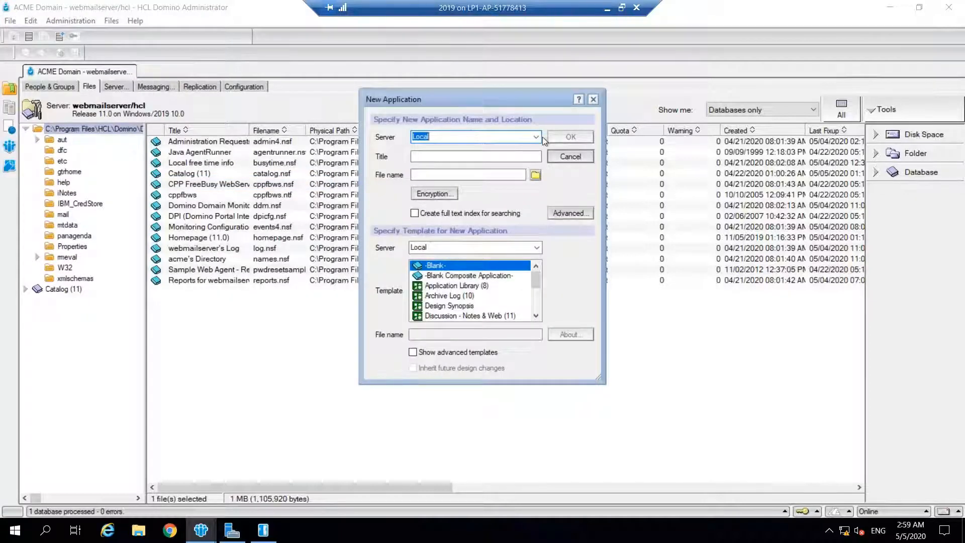
- Create 'inotes redirect' (inoteredirect.nsf) on webmailserver/hcl from the HCL iNotes Redirect template in English
{"action": "left_click", "coordinate": [534, 136]}
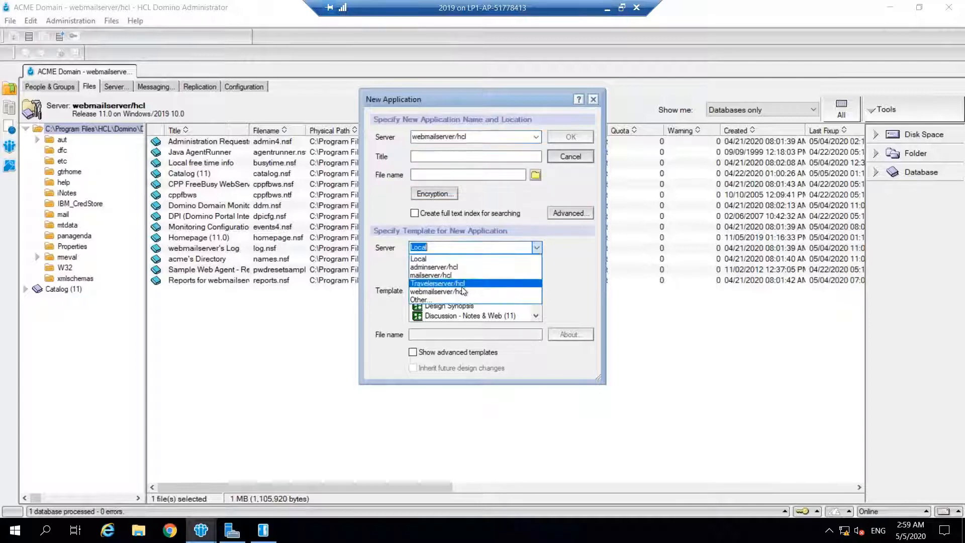
{"action": "left_click", "coordinate": [437, 291]}
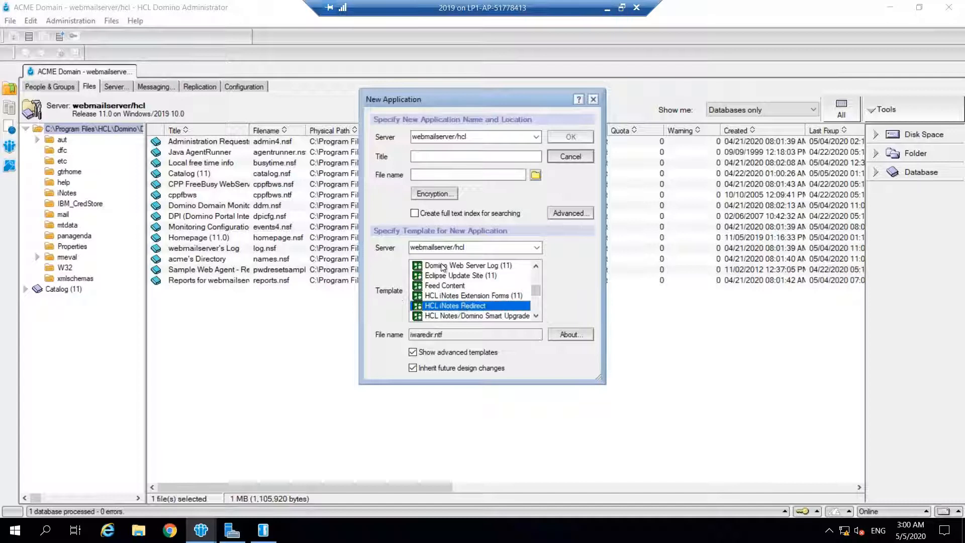
{"action": "type", "text": "inn"}
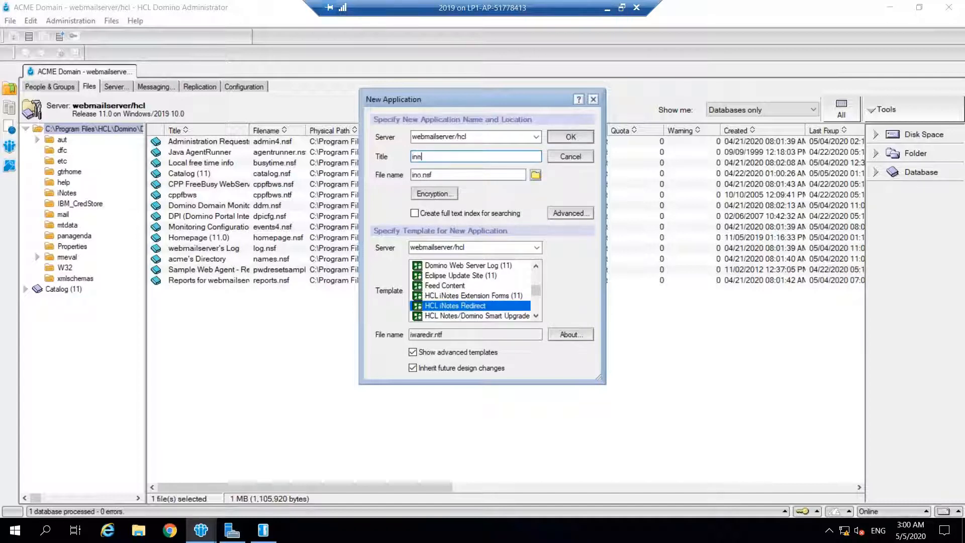
{"action": "type", "text": "inotes redirect"}
{"action": "left_click", "coordinate": [468, 174]}
{"action": "type", "text": "teredirect"}
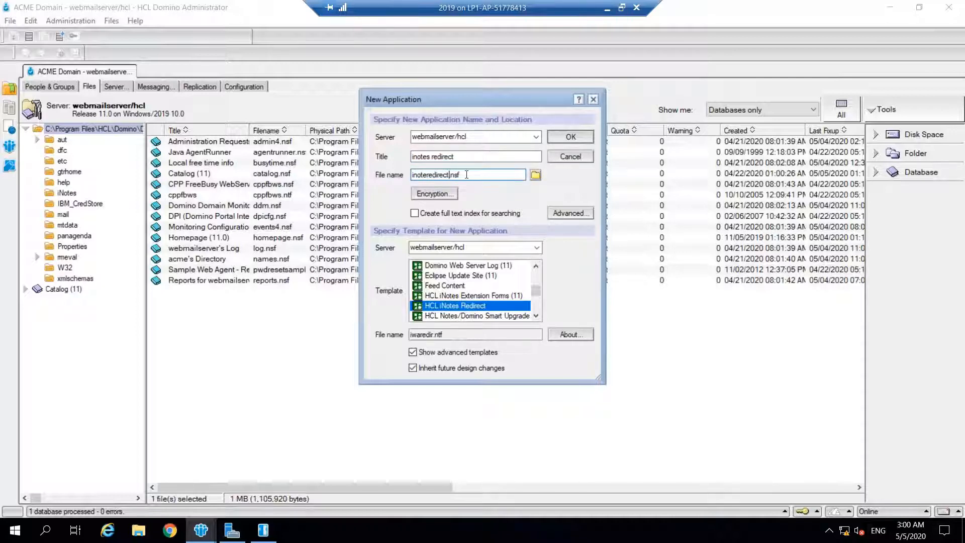
{"action": "triple_click", "coordinate": [468, 175]}
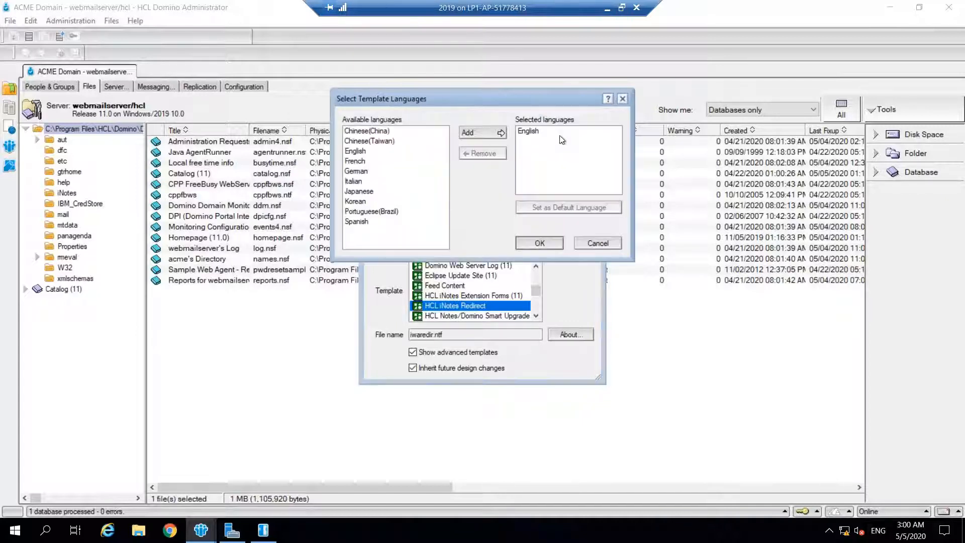
{"action": "left_click", "coordinate": [529, 131]}
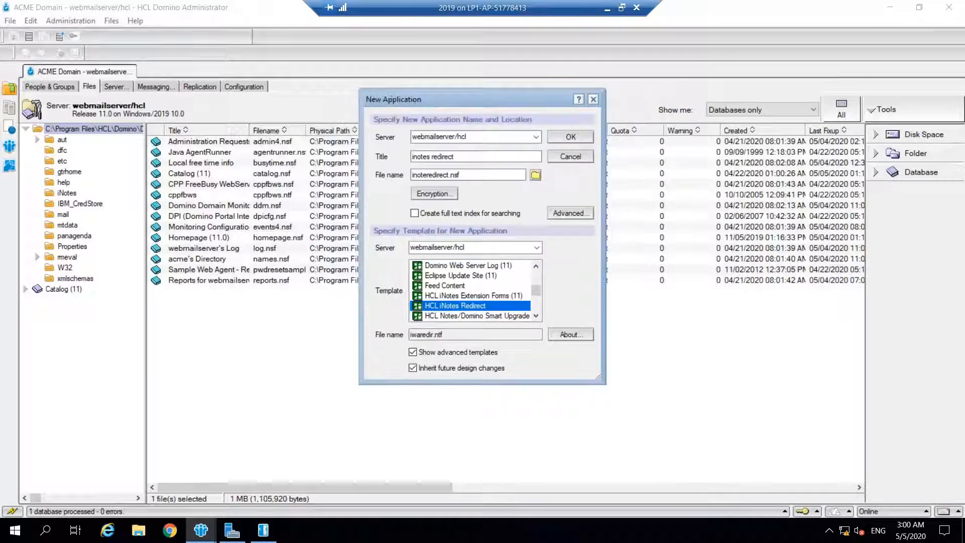
{"action": "left_click", "coordinate": [569, 137]}
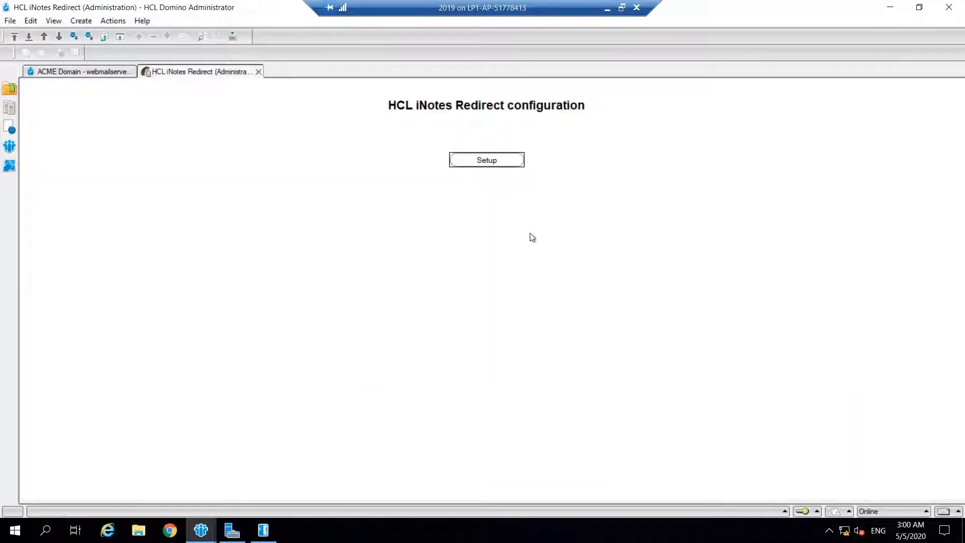
- Set the iNotes Redirect server settings to the Dynamic redirection type
{"action": "left_click", "coordinate": [486, 160]}
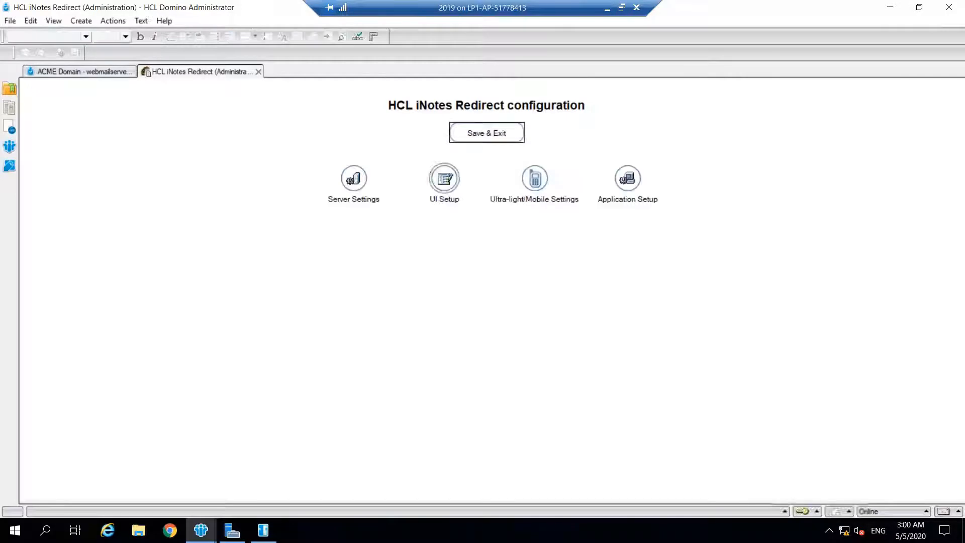
{"action": "left_click", "coordinate": [353, 179]}
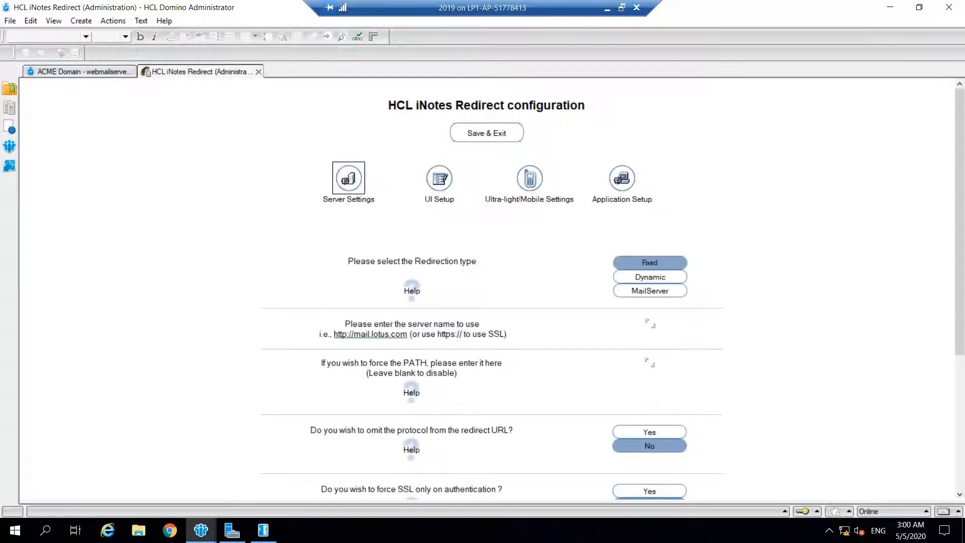
{"action": "left_click", "coordinate": [649, 277]}
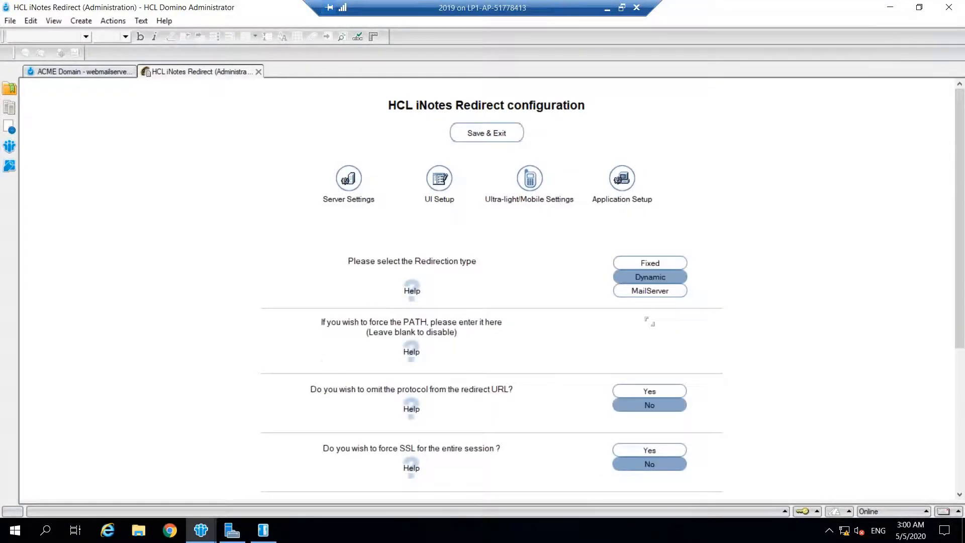
- Review UI Setup and Application Setup, turning off personal options for users
{"action": "left_click", "coordinate": [438, 179]}
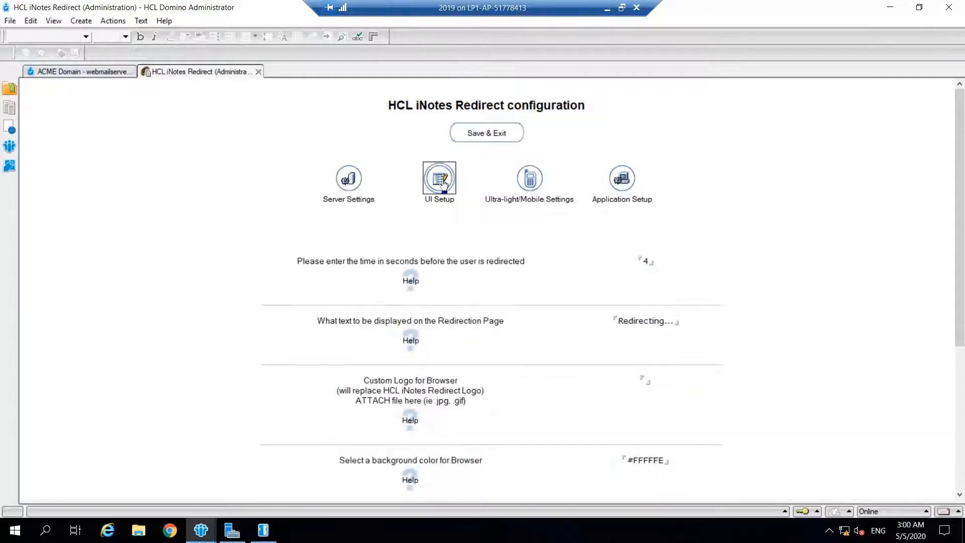
{"action": "left_click", "coordinate": [621, 181]}
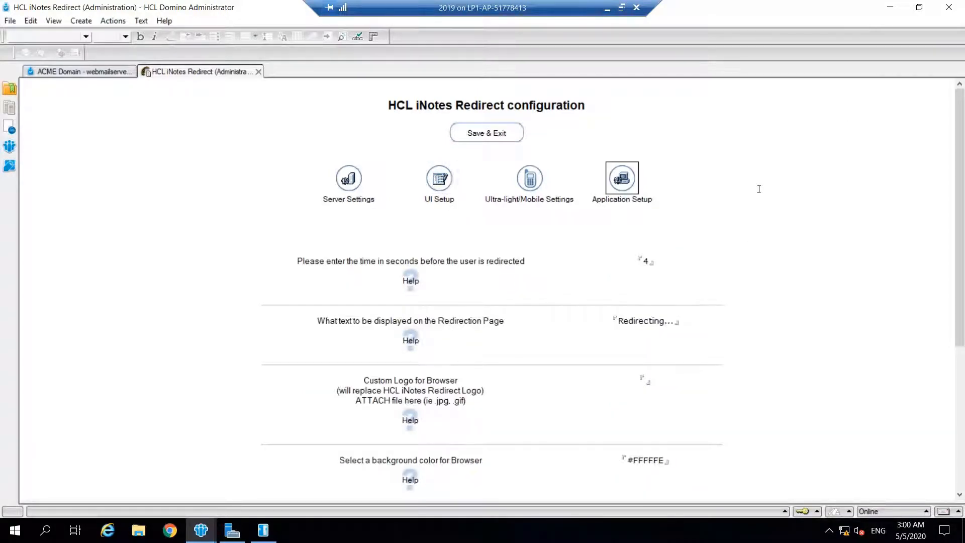
{"action": "scroll", "scroll_direction": "down", "scroll_amount": 3}
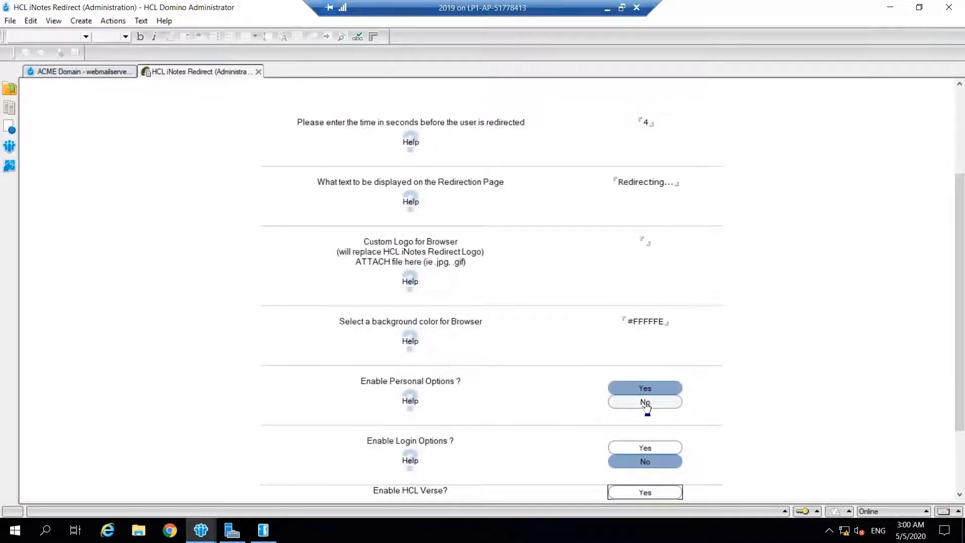
{"action": "left_click", "coordinate": [645, 402]}
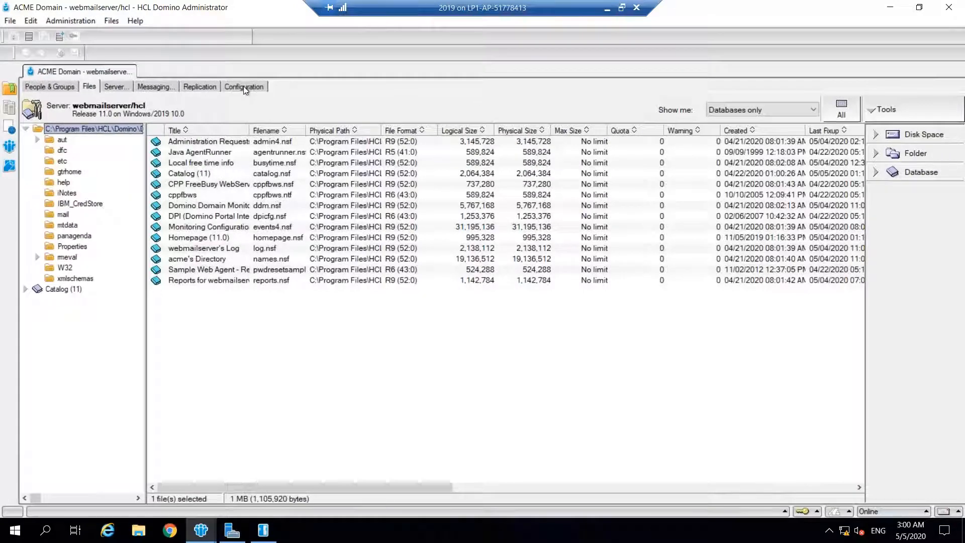
- Open the webmailserver/hcl server document from the Configuration server list
{"action": "left_click", "coordinate": [244, 85]}
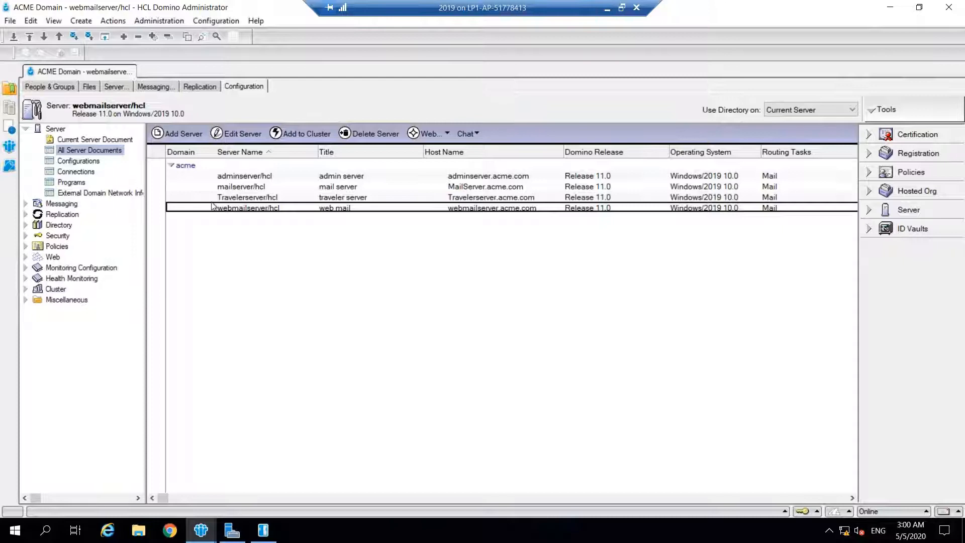
{"action": "double_click", "coordinate": [246, 208]}
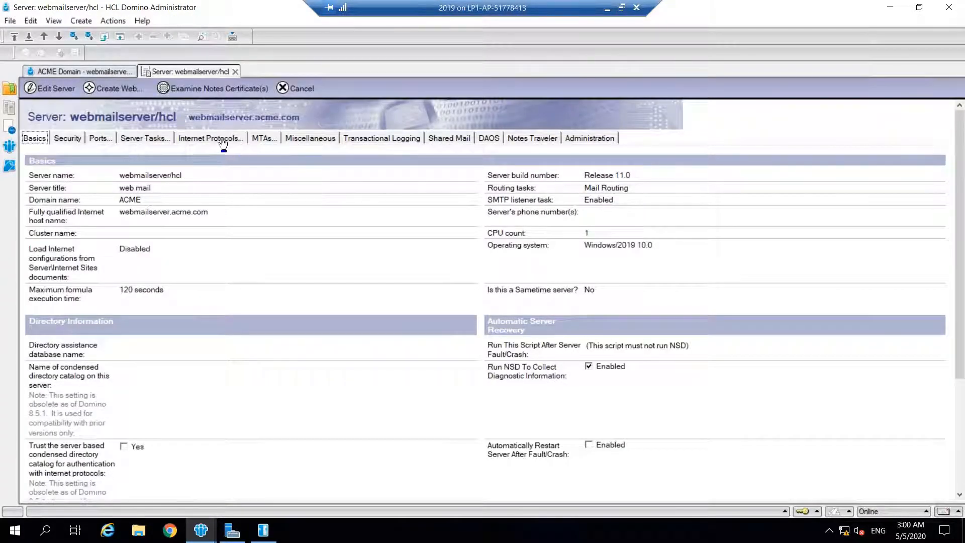
- Change the HTTP Home URL to /inoteredirect.nsf?Open and save the server document
{"action": "left_click", "coordinate": [210, 137]}
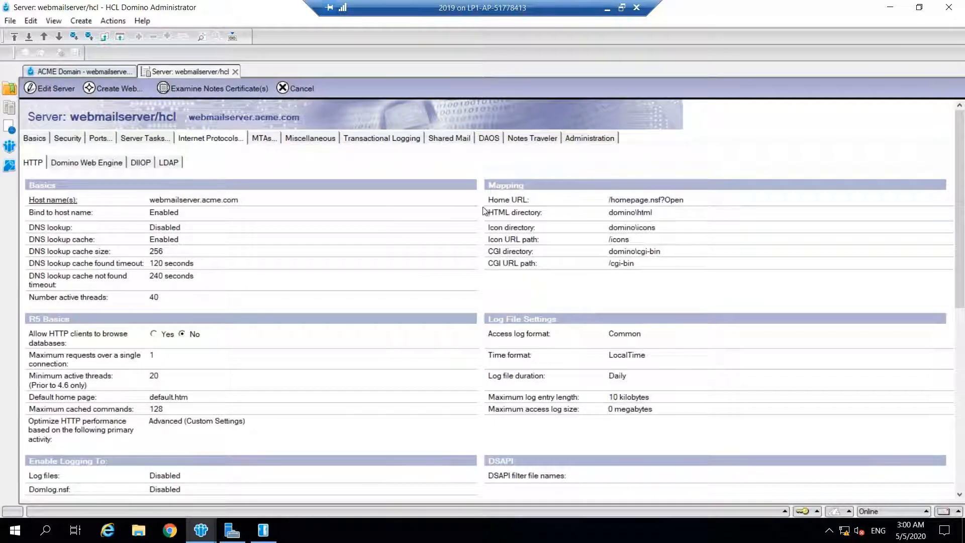
{"action": "left_click", "coordinate": [55, 88]}
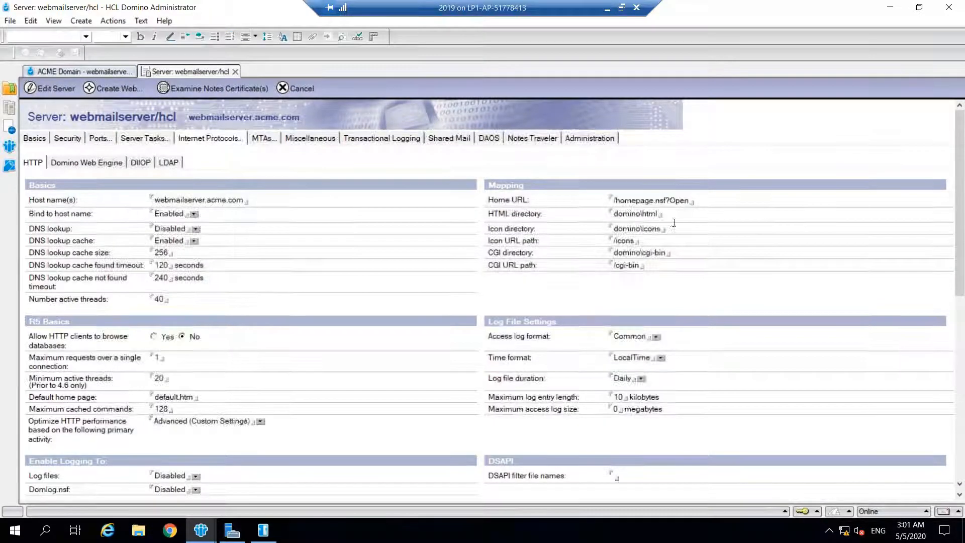
{"action": "left_click", "coordinate": [55, 88]}
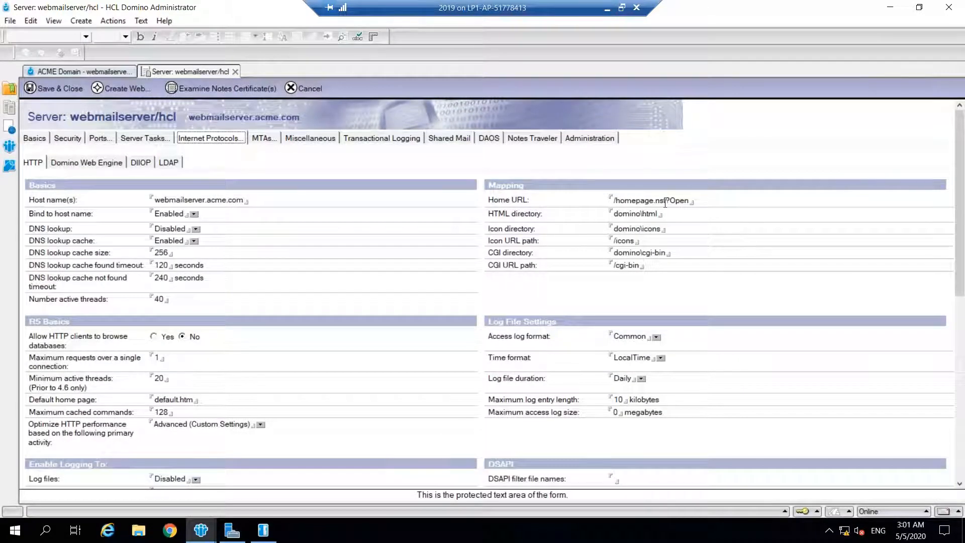
{"action": "left_click", "coordinate": [665, 200]}
{"action": "type", "text": "inoteredirect"}
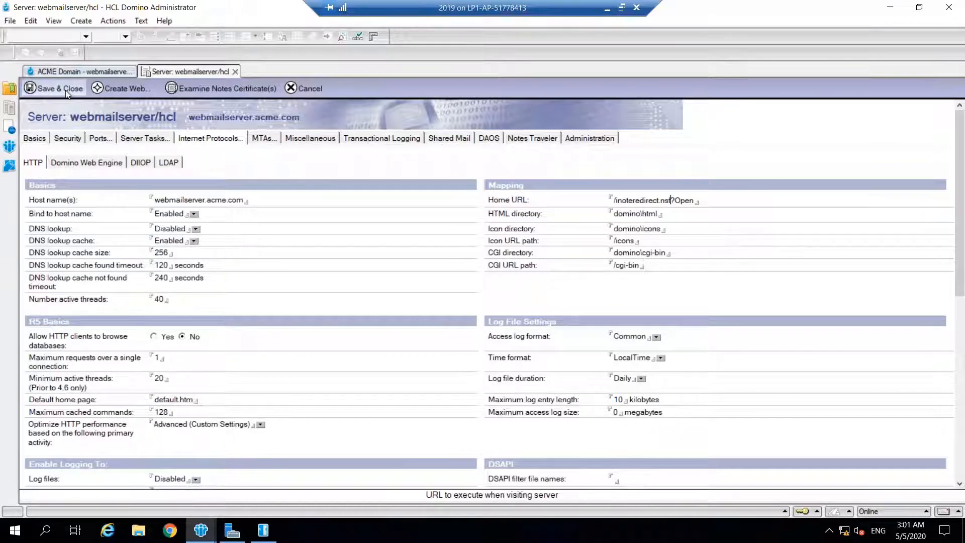
{"action": "left_click", "coordinate": [33, 137]}
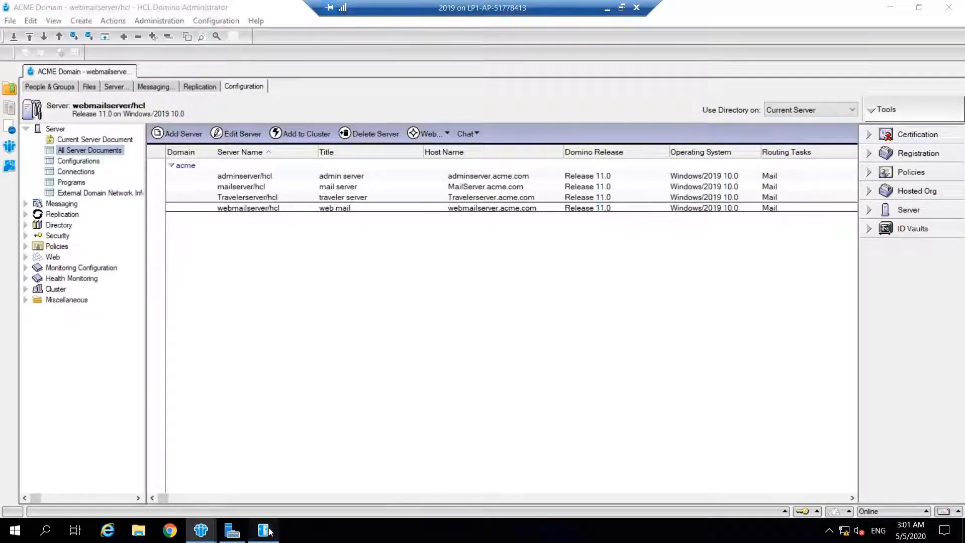
- Restart the HTTP task from the Domino server console with 'restart task http'
{"action": "left_click", "coordinate": [263, 529]}
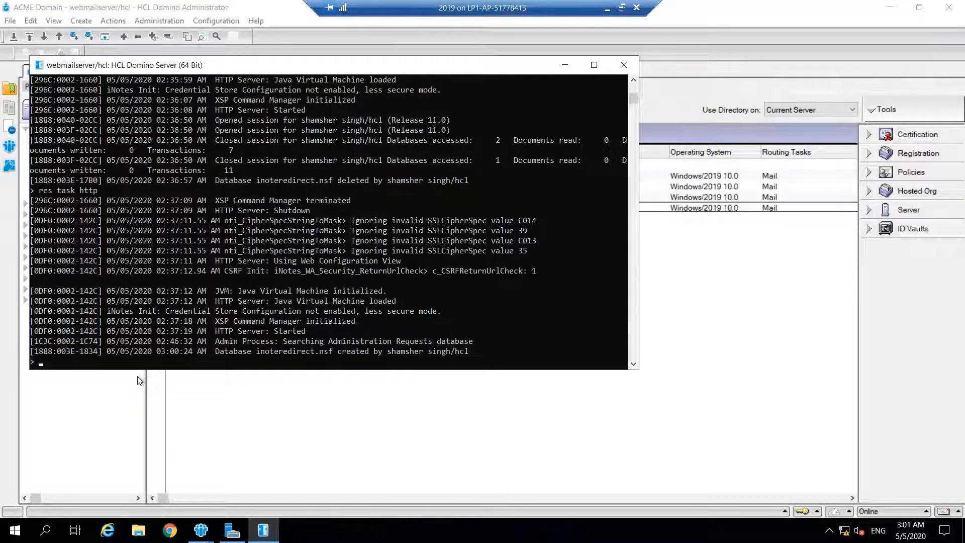
{"action": "type", "text": "re"}
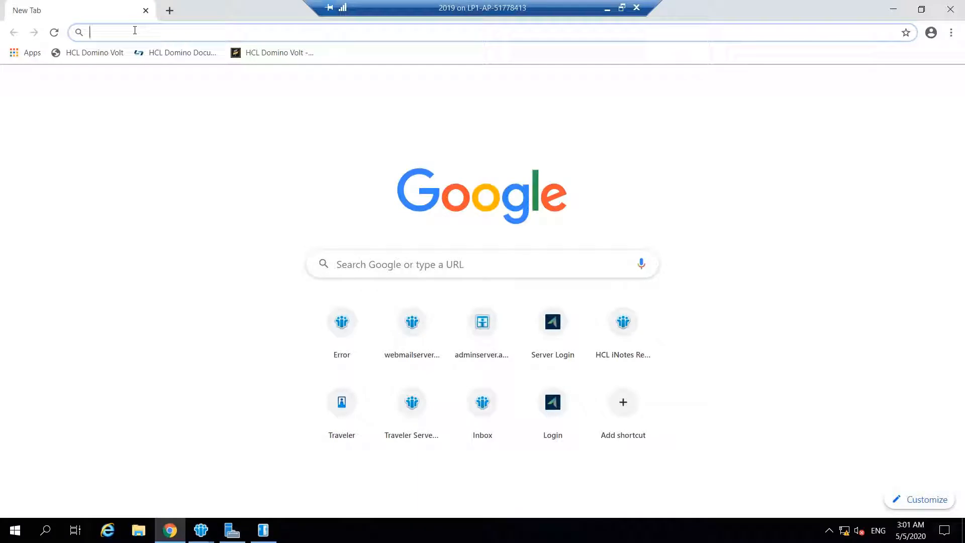
- Log in at webmailserver.acme.com with user name and password to reach the iNotes inbox
{"action": "type", "text": "webmailserver.acme.com"}
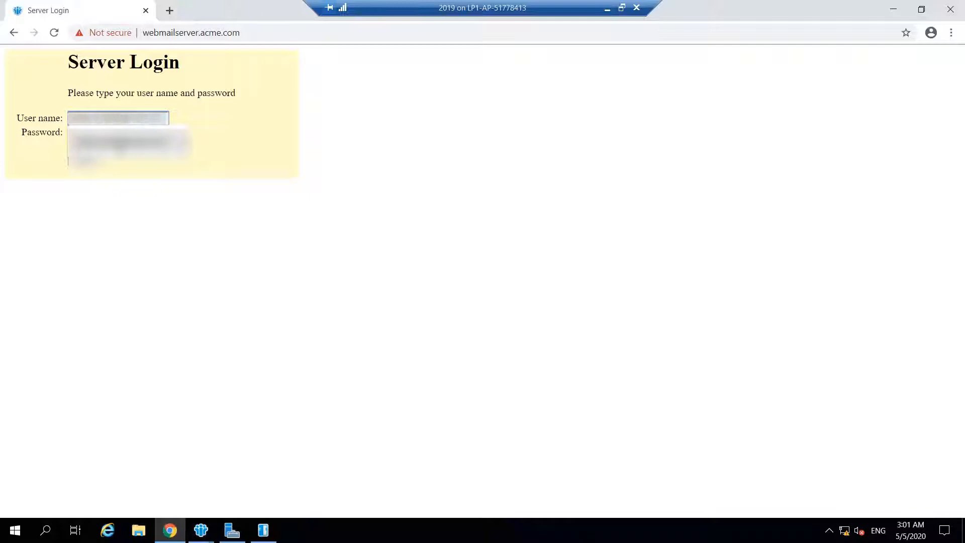
{"action": "left_click", "coordinate": [117, 117]}
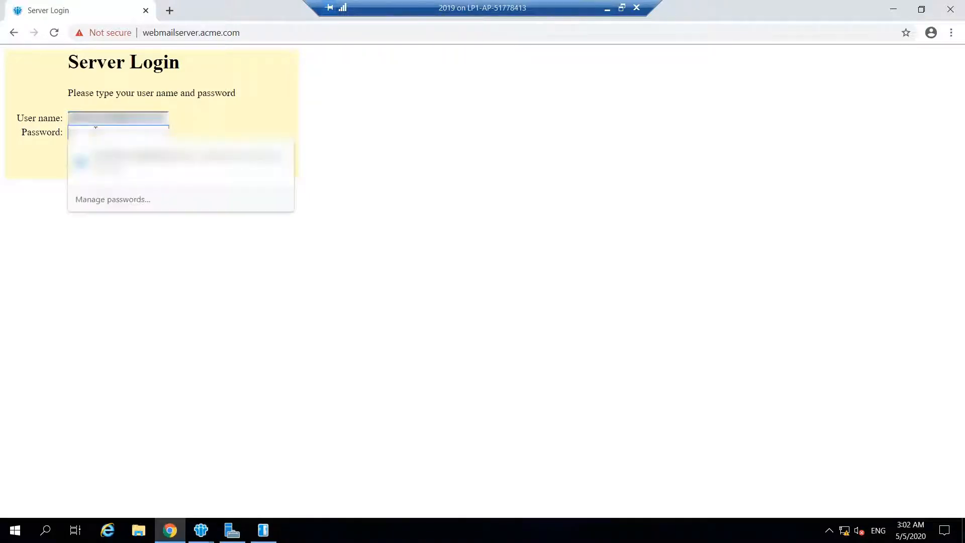
{"action": "type", "text": "•••••"}
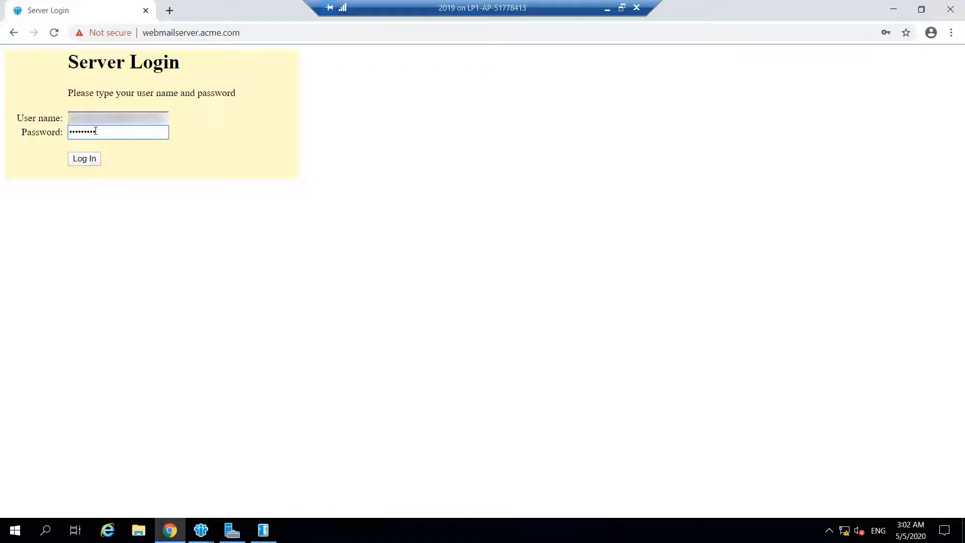
{"action": "left_click", "coordinate": [84, 159]}
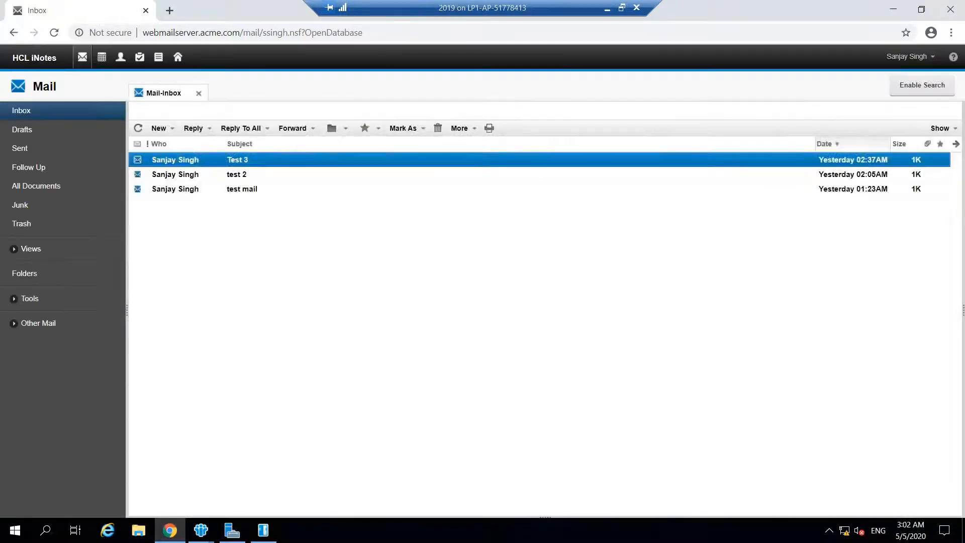
{"action": "mouse_move", "coordinate": [262, 175]}
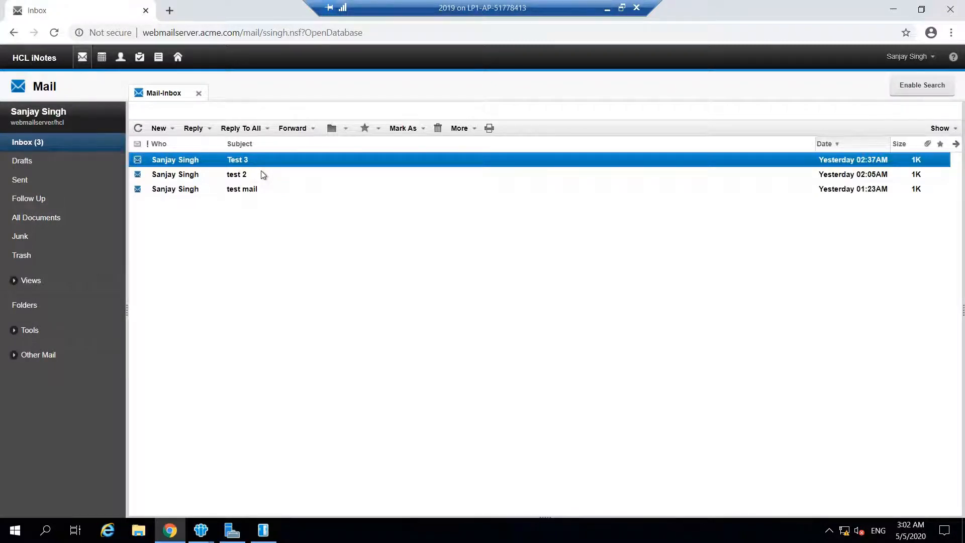
{"action": "mouse_move", "coordinate": [688, 374]}
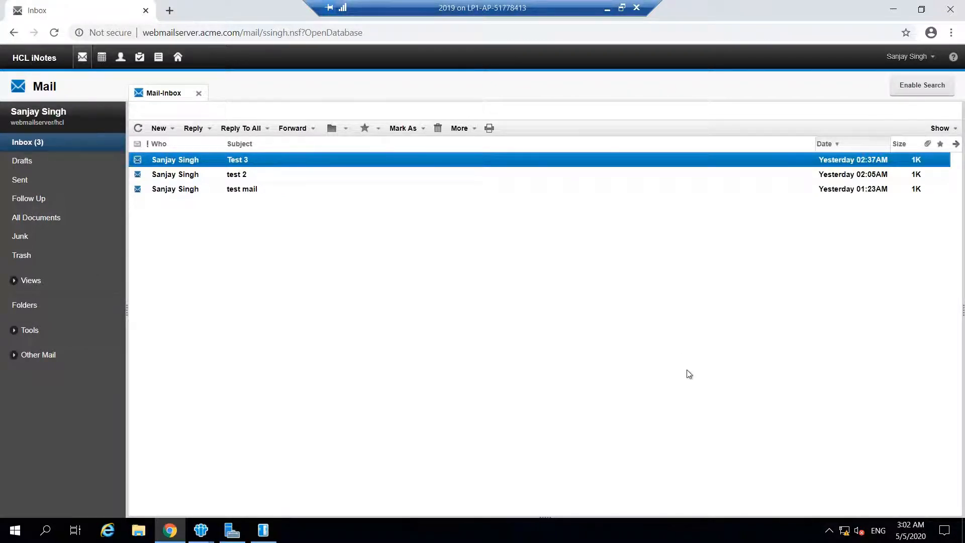